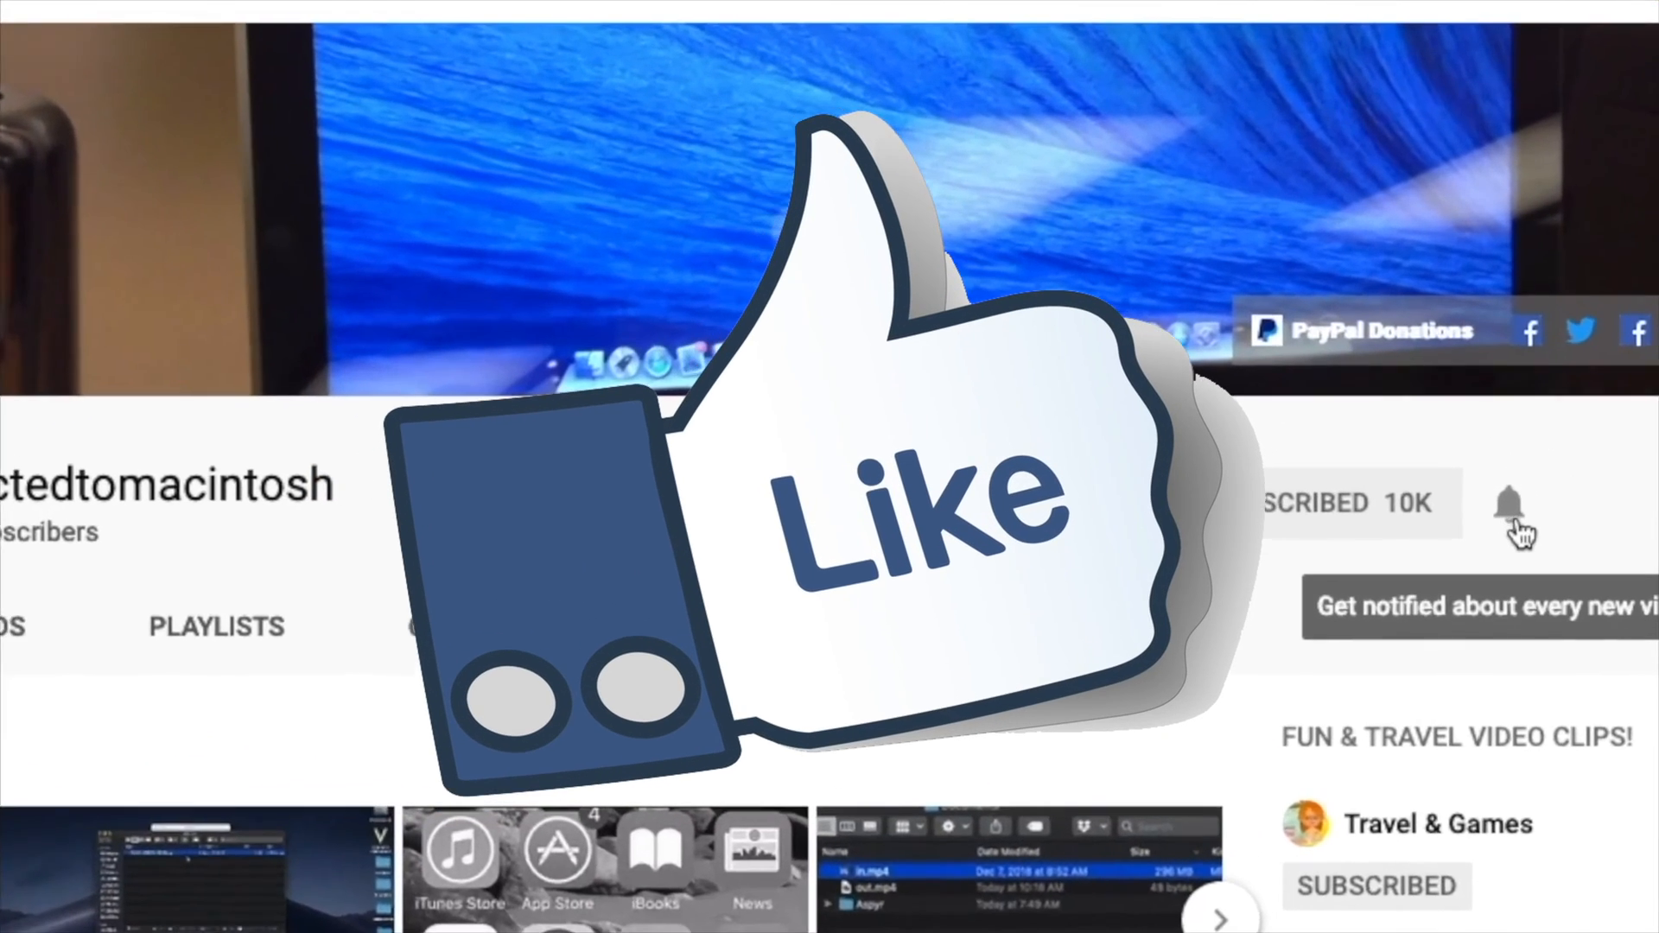
scroll(down, 3)
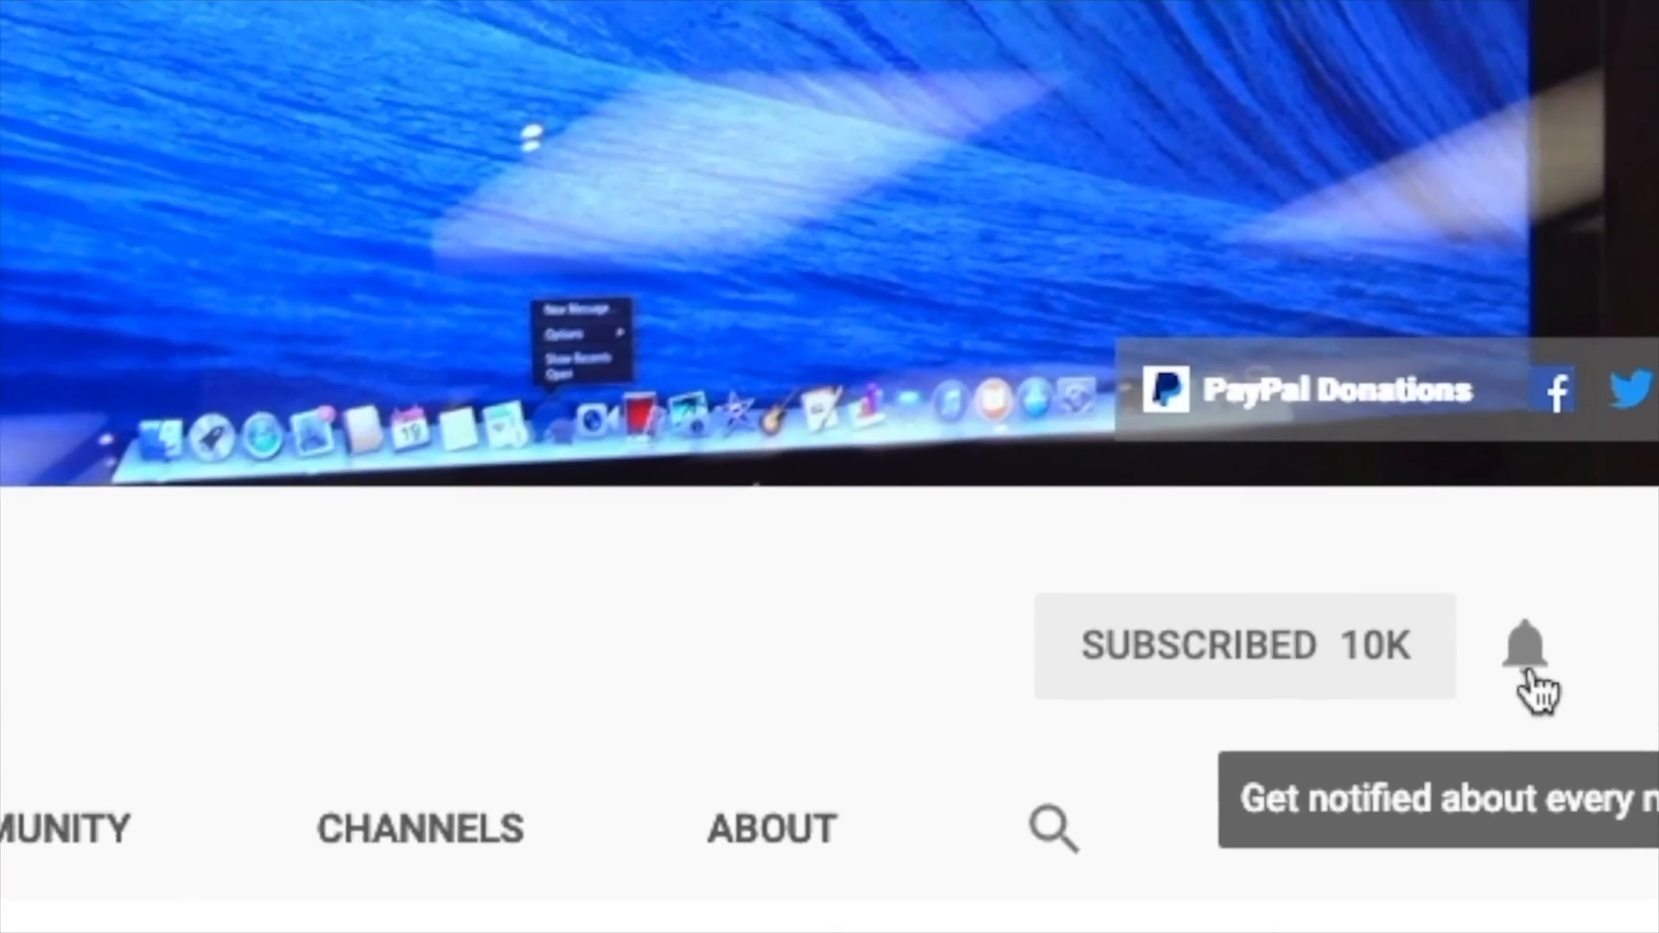